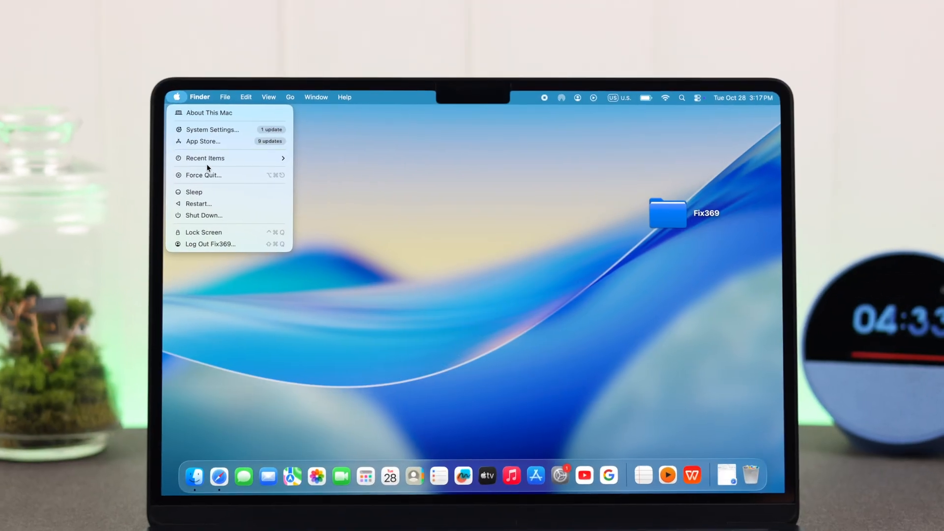
# Go to Touch ID & Password from the System Settings sidebar
pyautogui.click(212, 129)
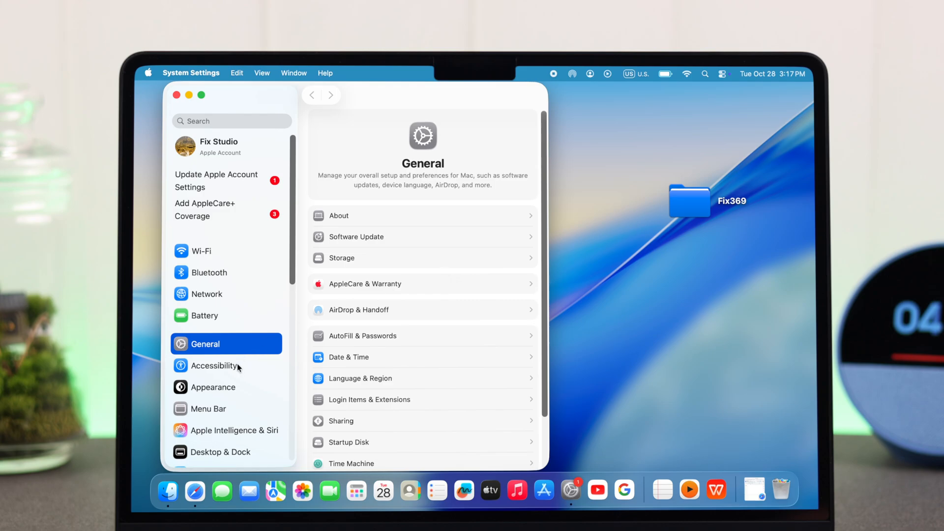
pyautogui.scroll(-3)
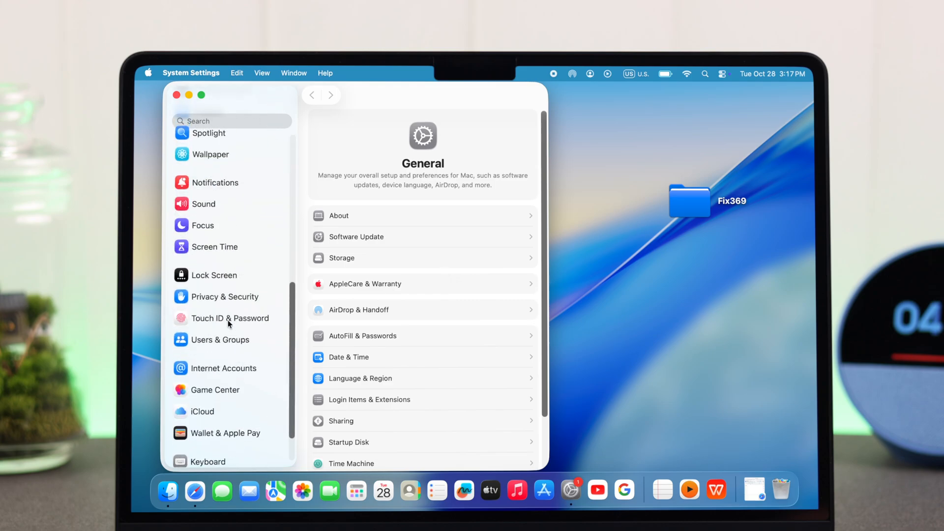
pyautogui.click(230, 318)
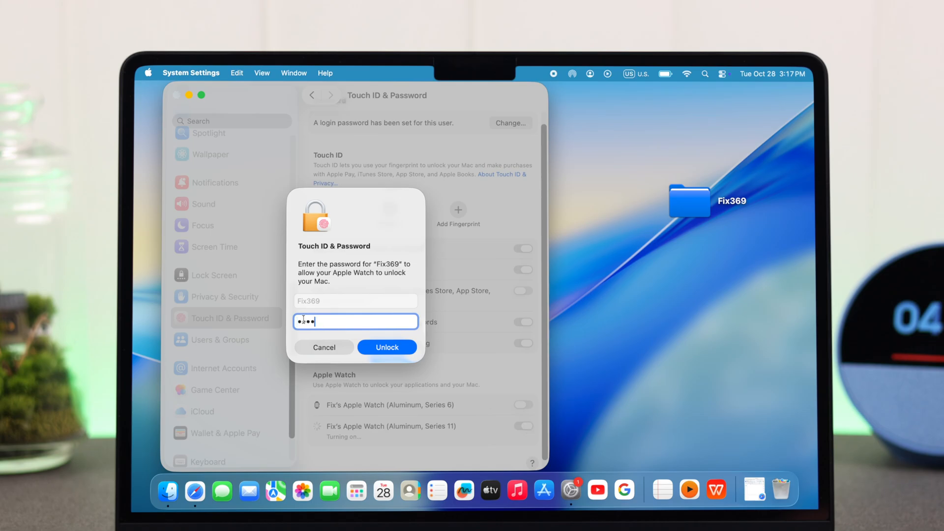
# Confirm the password to enable Series 11 Apple Watch unlocking, close Settings, and start a restart
pyautogui.click(386, 348)
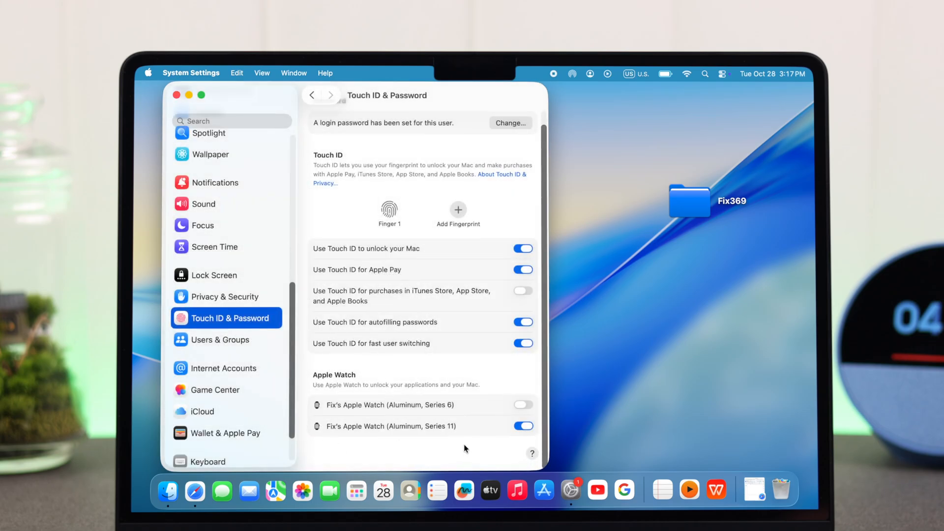
pyautogui.click(177, 95)
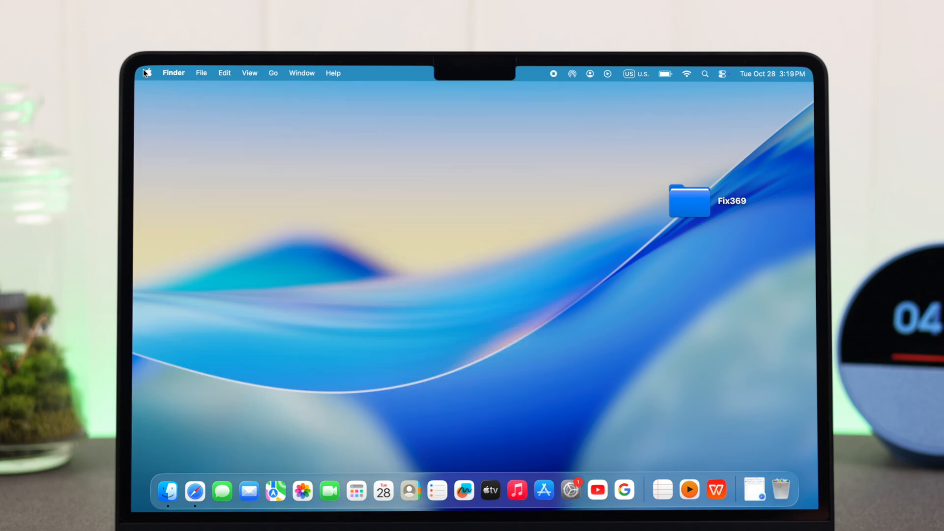
pyautogui.click(150, 73)
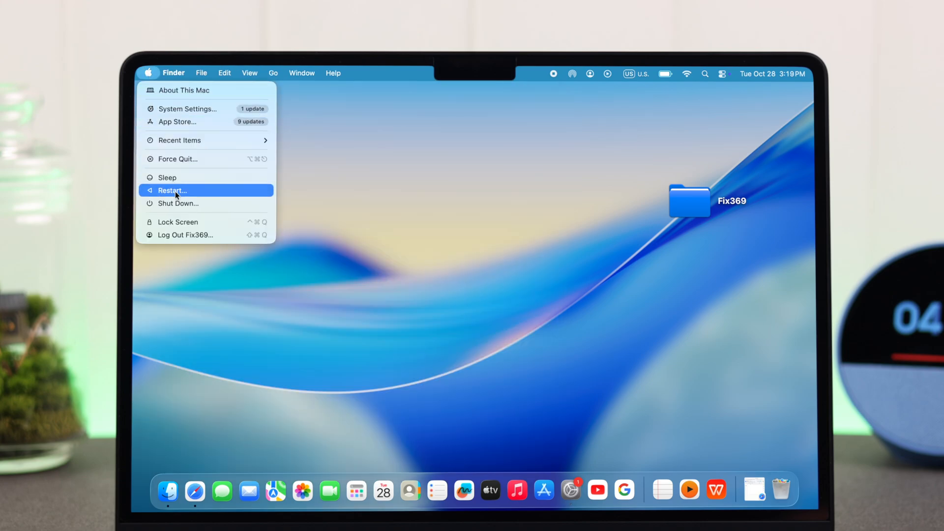